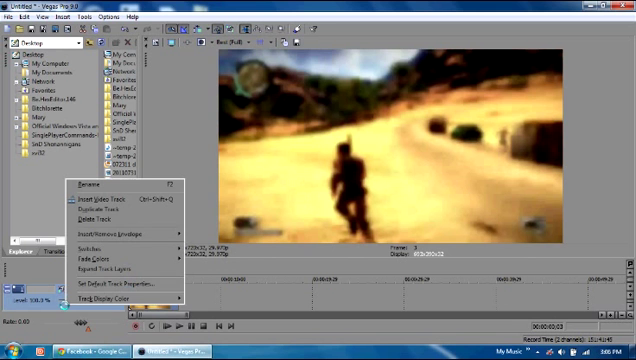
mouse_move(105, 207)
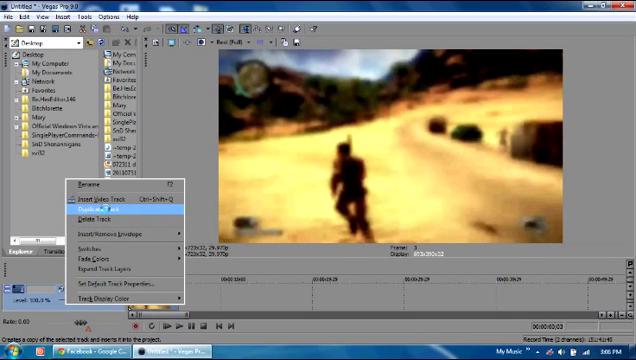
Duplicate the game-footage video track from its header's context menu.
left_click(110, 201)
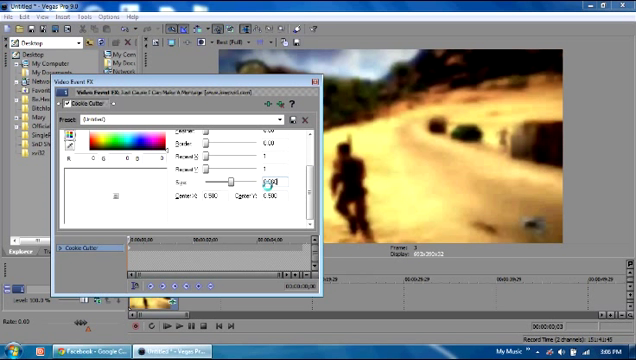
Reduce the Size value of the Sony Cookie Cutter effect on the gameplay clip.
left_click(303, 91)
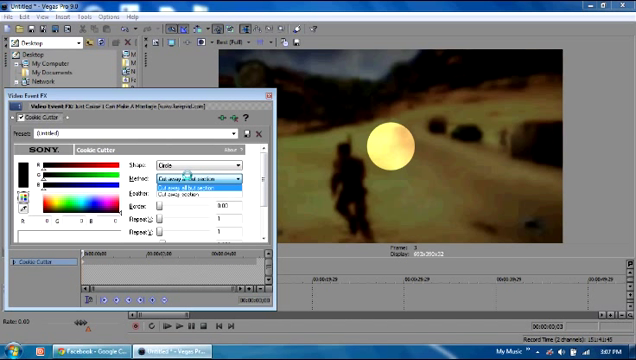
Set the Cookie Cutter method to 'Cut away all but section' with a Circle shape.
left_click(195, 178)
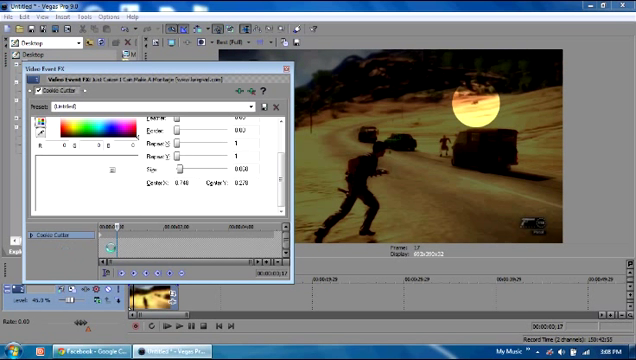
mouse_move(171, 272)
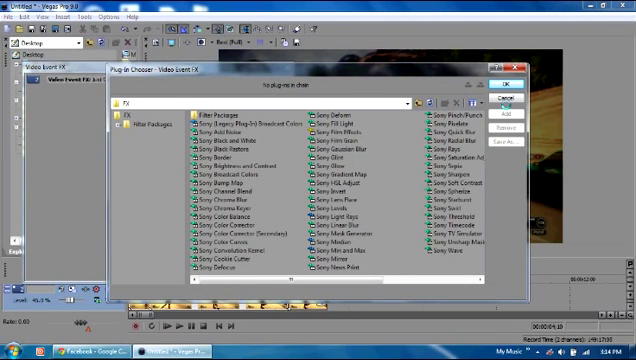
Dismiss the Plug-in Chooser and return to the timeline.
left_click(512, 94)
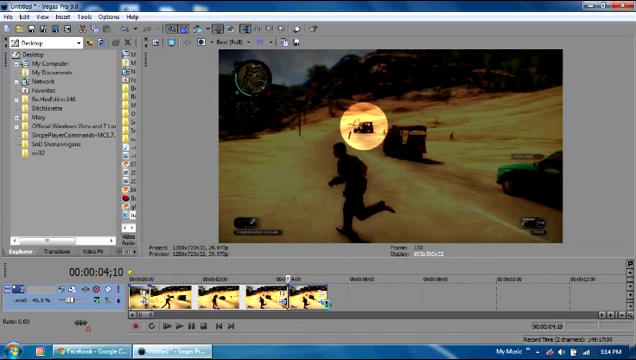